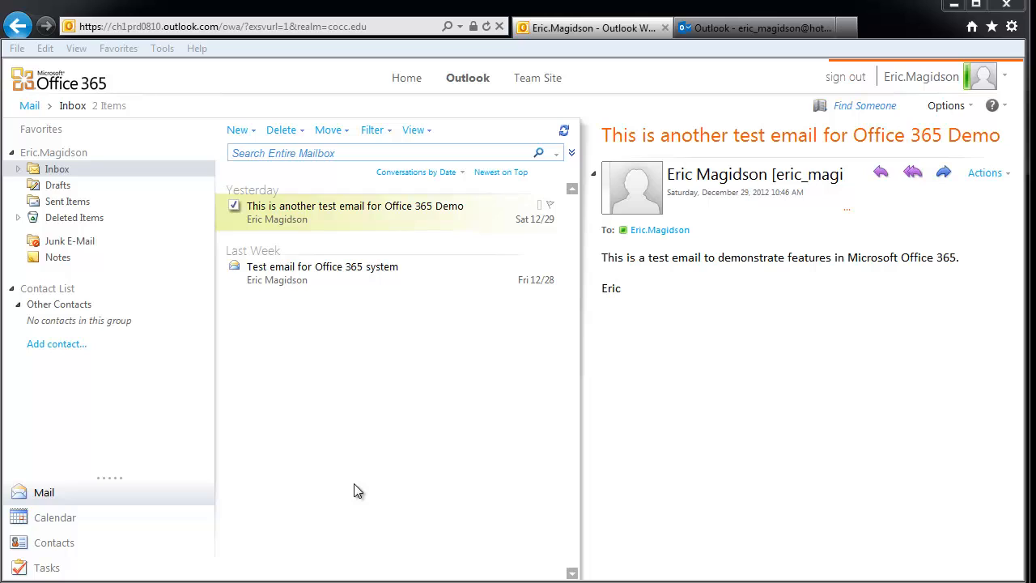
mouse_move(110, 408)
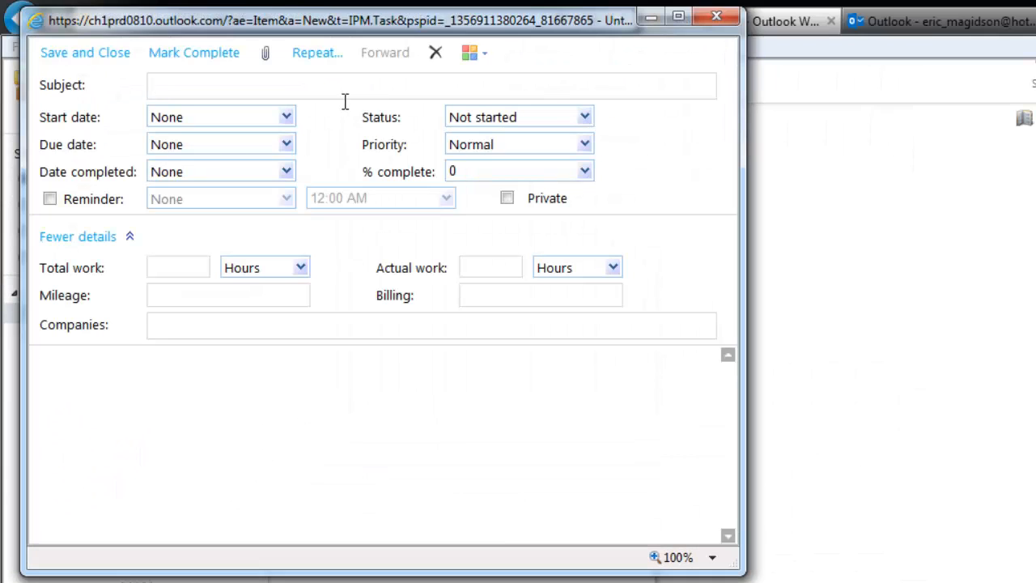
- Enter 'CIS131 Homework Due' as the task subject
type("CIS")
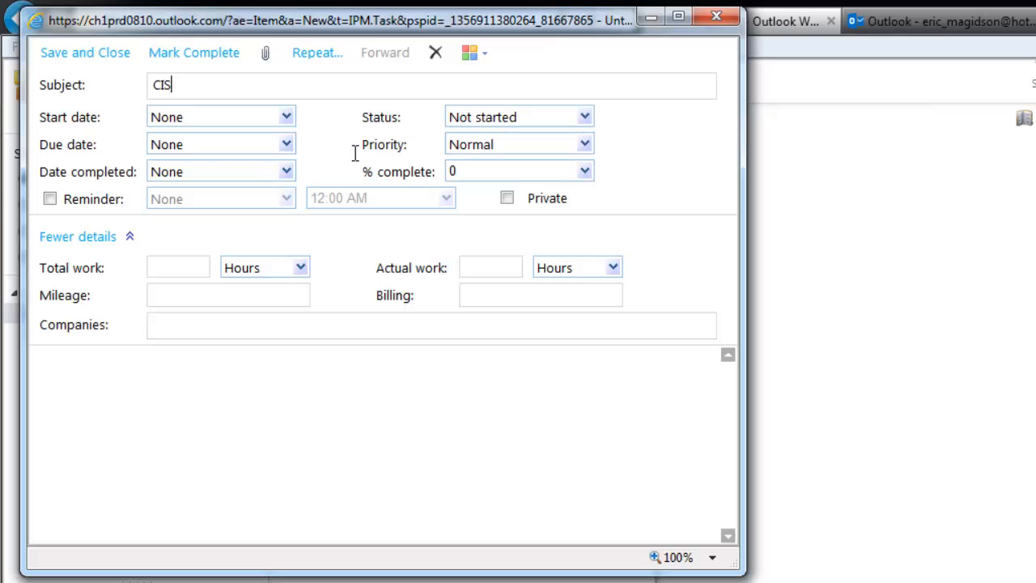
type("131 Homework D")
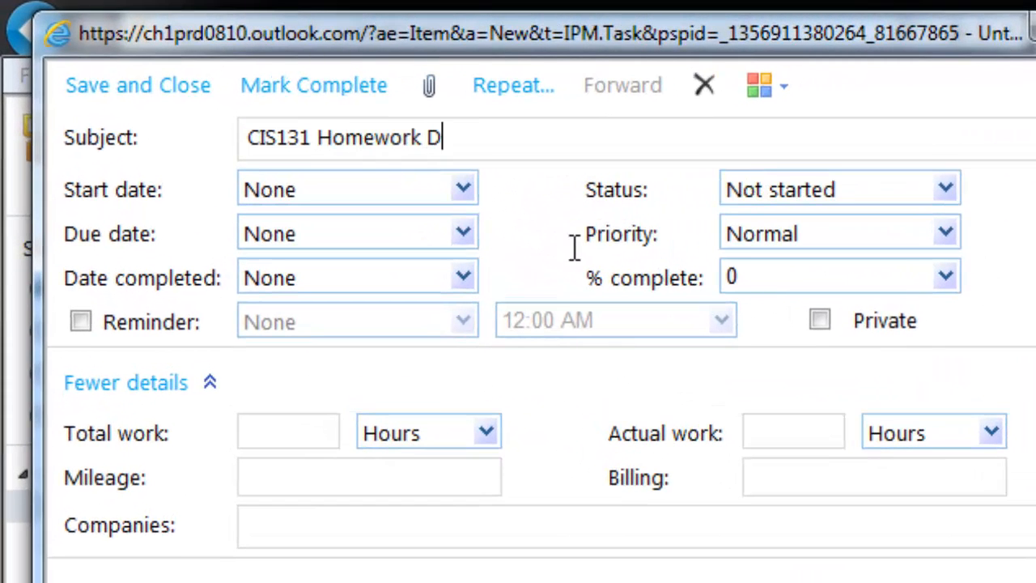
type("ue")
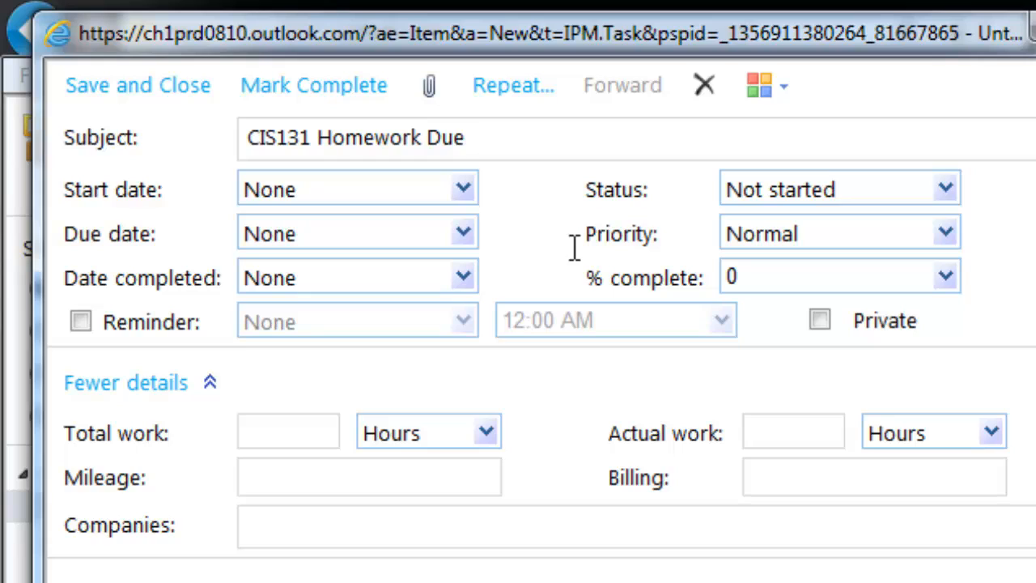
mouse_move(450, 194)
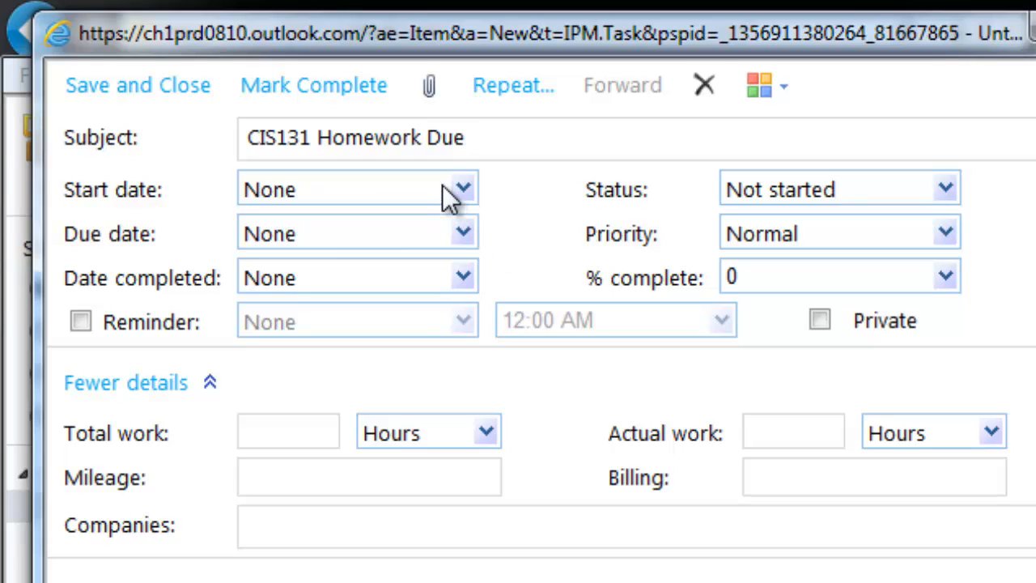
- Set the task's due date to Mon 1/14/2013 from the date picker
left_click(463, 234)
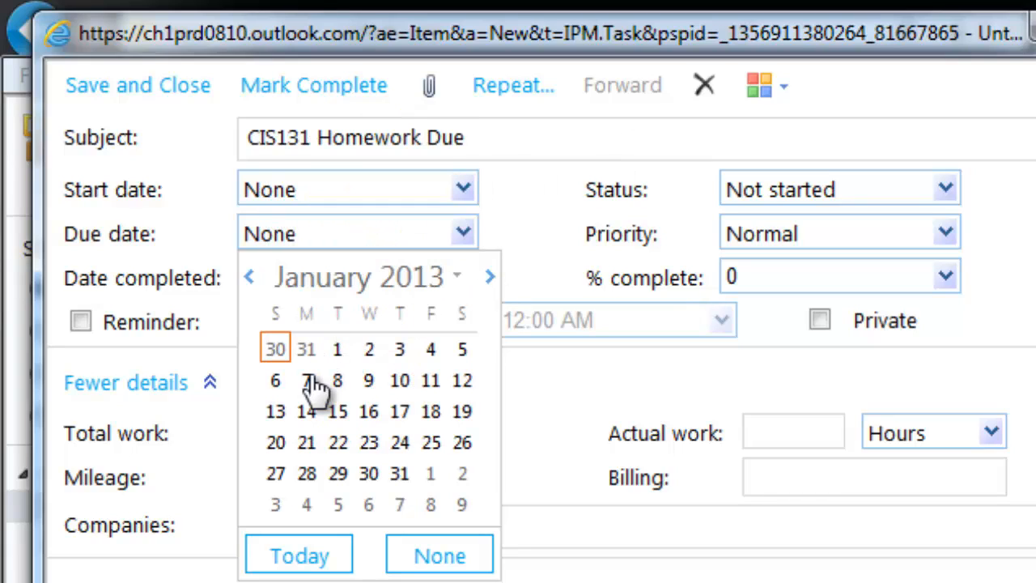
mouse_move(275, 413)
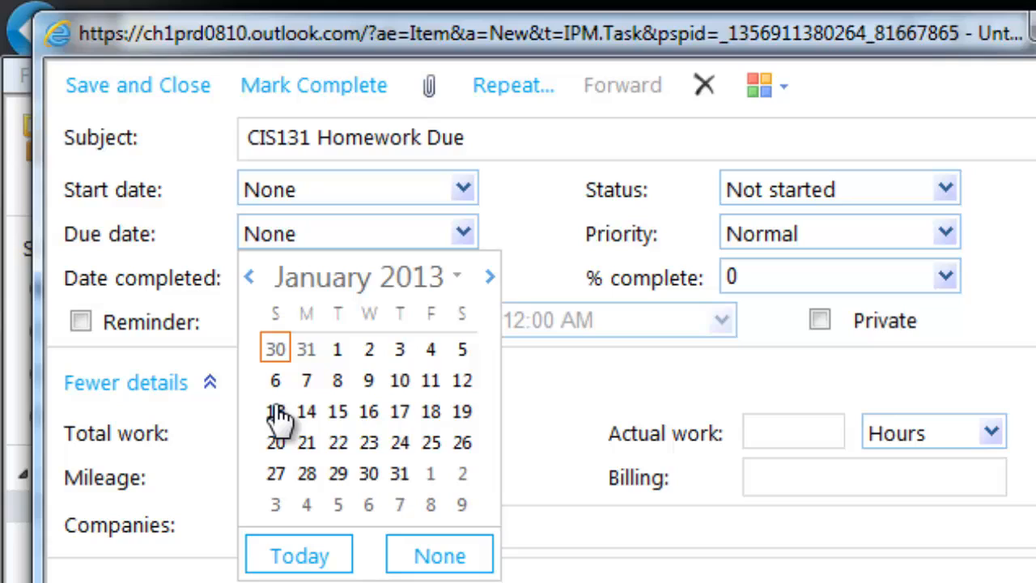
left_click(306, 412)
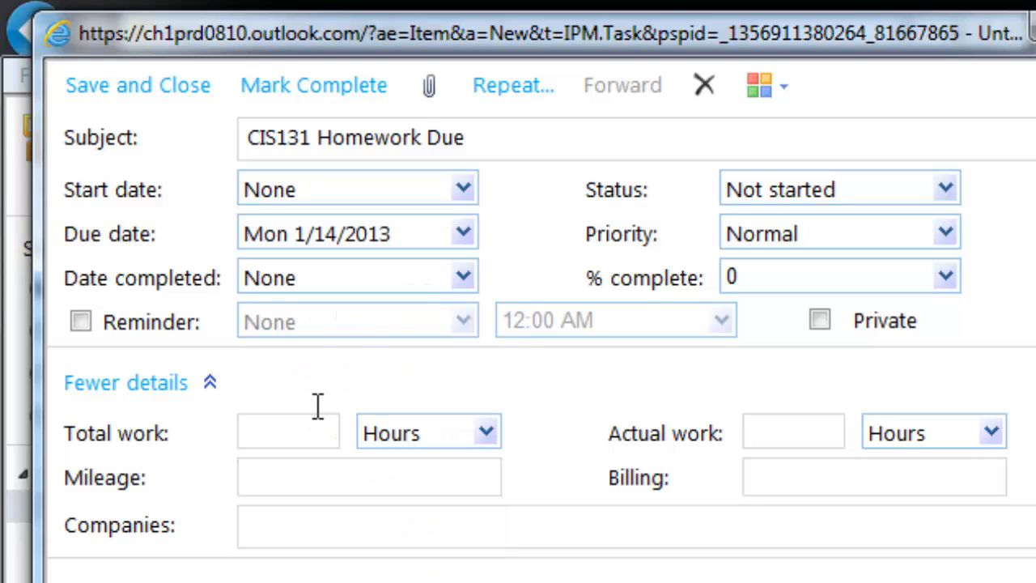
mouse_move(380, 243)
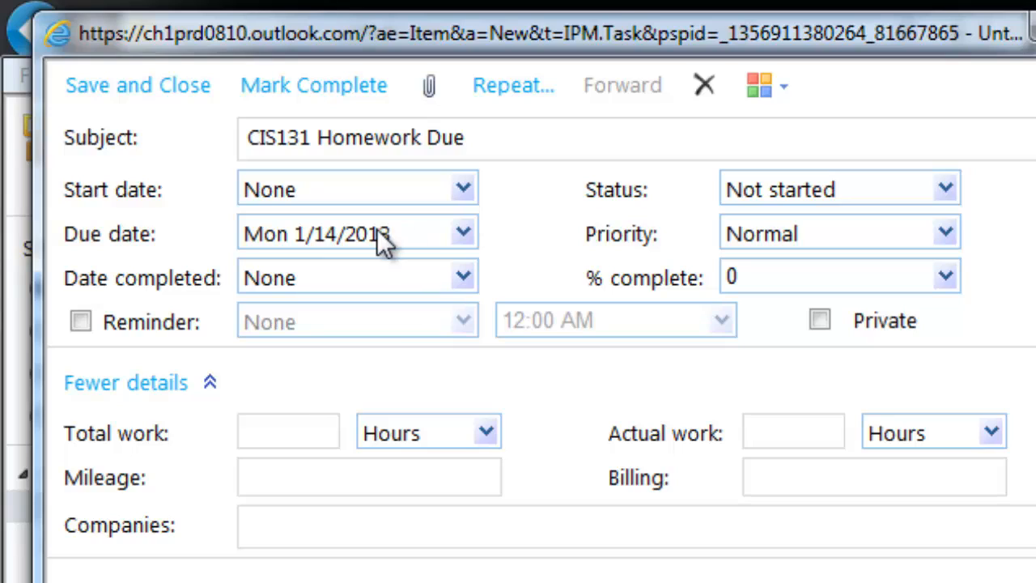
- Enable a reminder for Sat 1/12/2013 at 9:00 AM
left_click(81, 321)
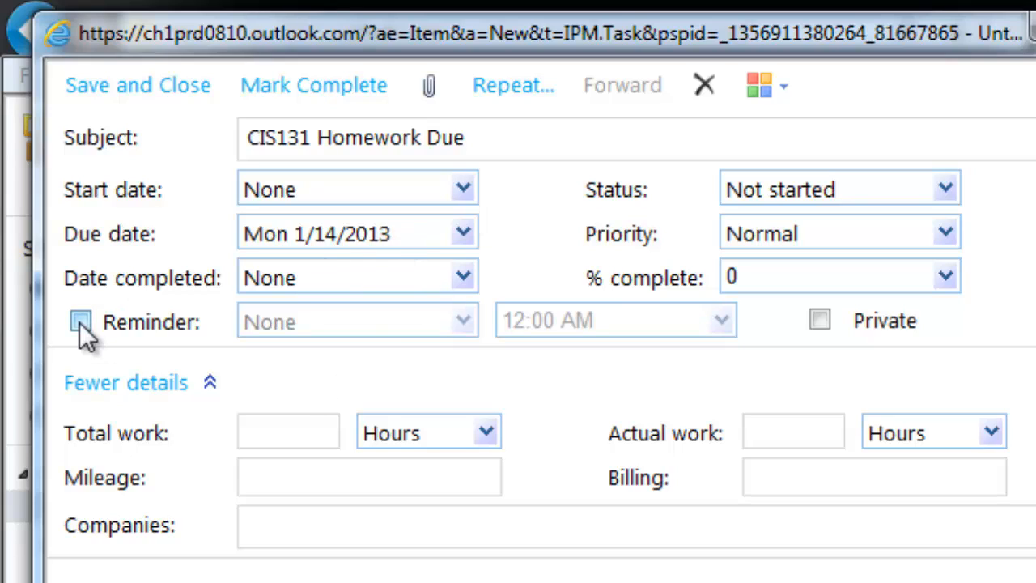
left_click(81, 321)
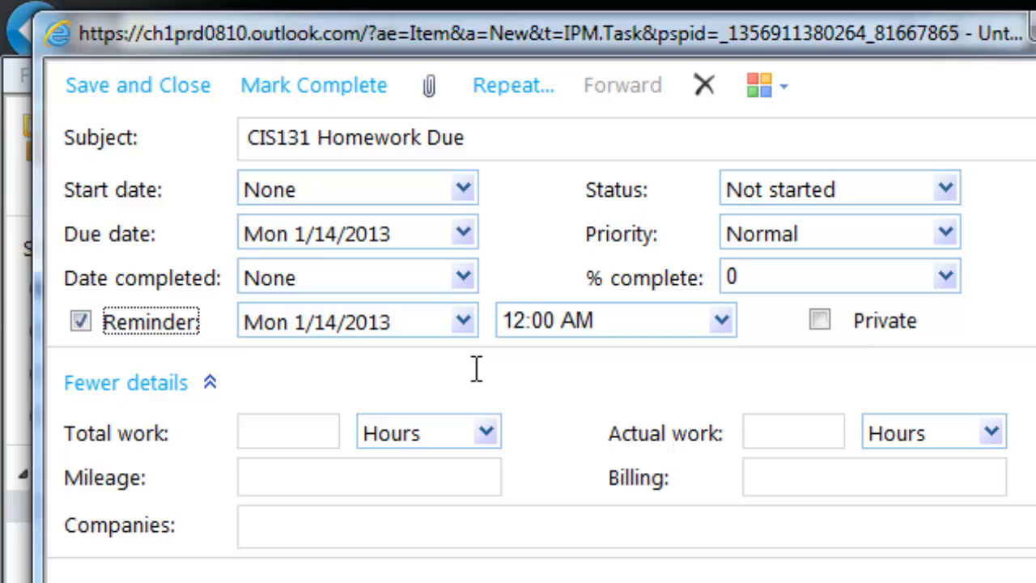
left_click(463, 321)
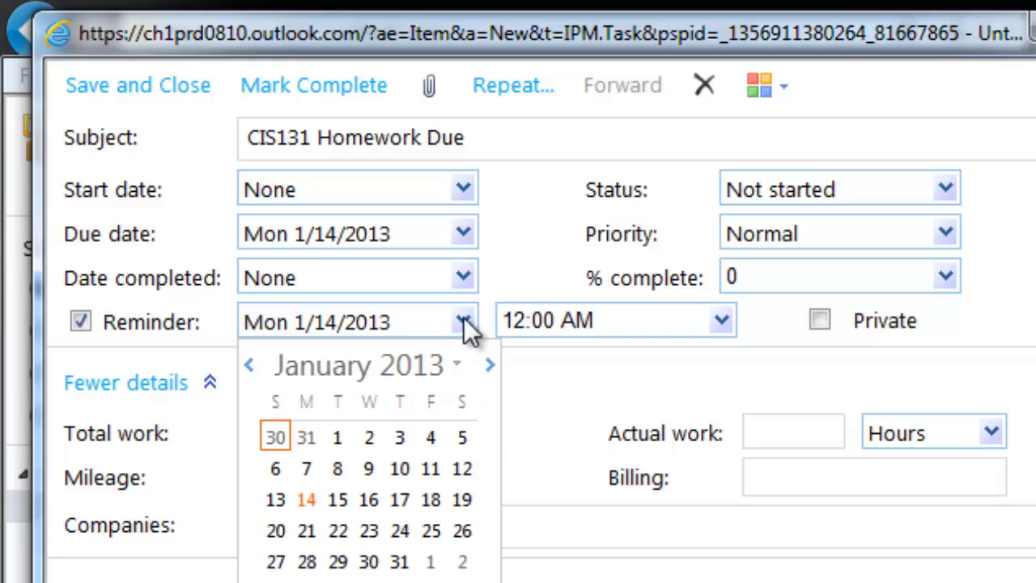
mouse_move(463, 470)
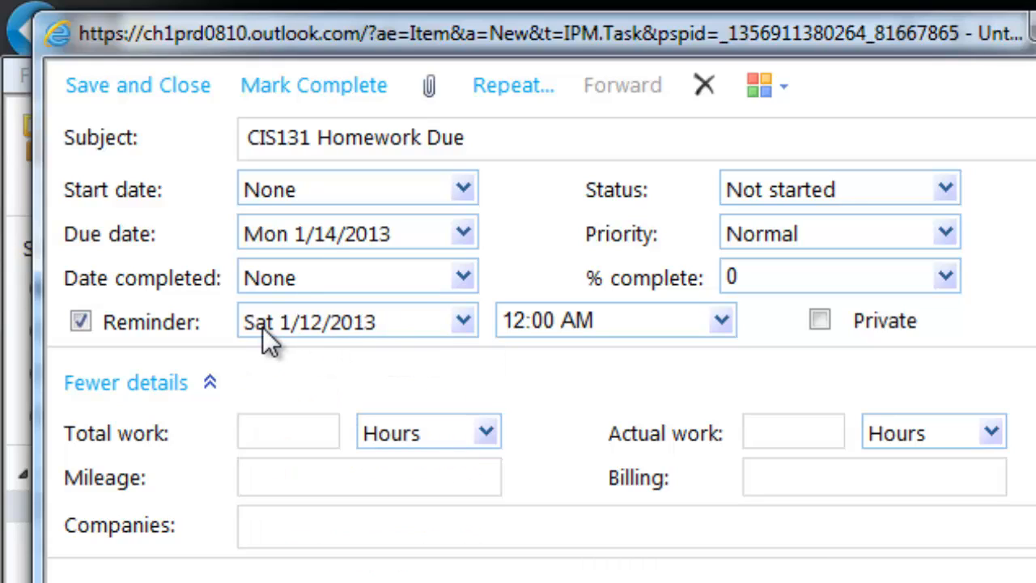
mouse_move(725, 335)
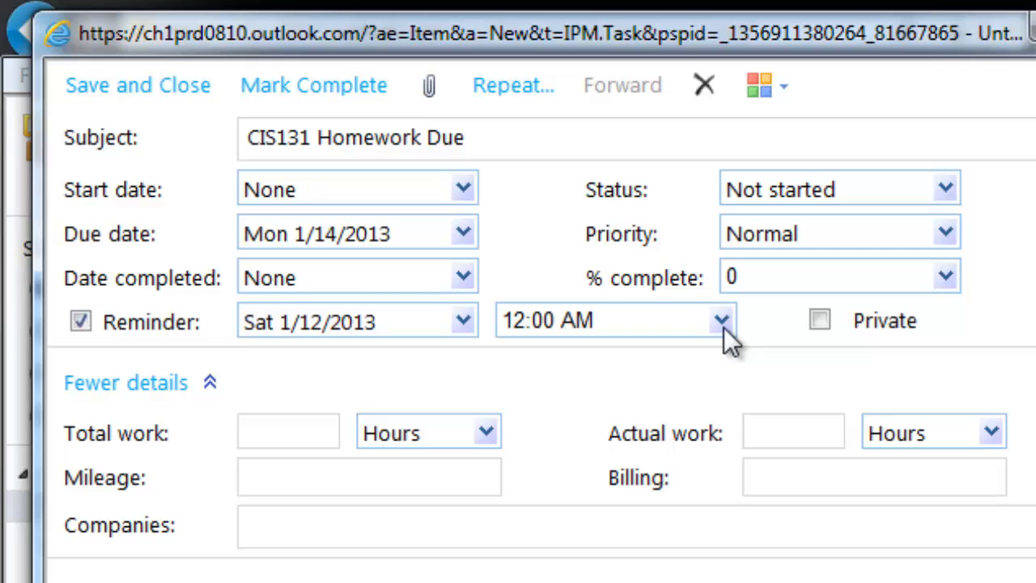
left_click(722, 321)
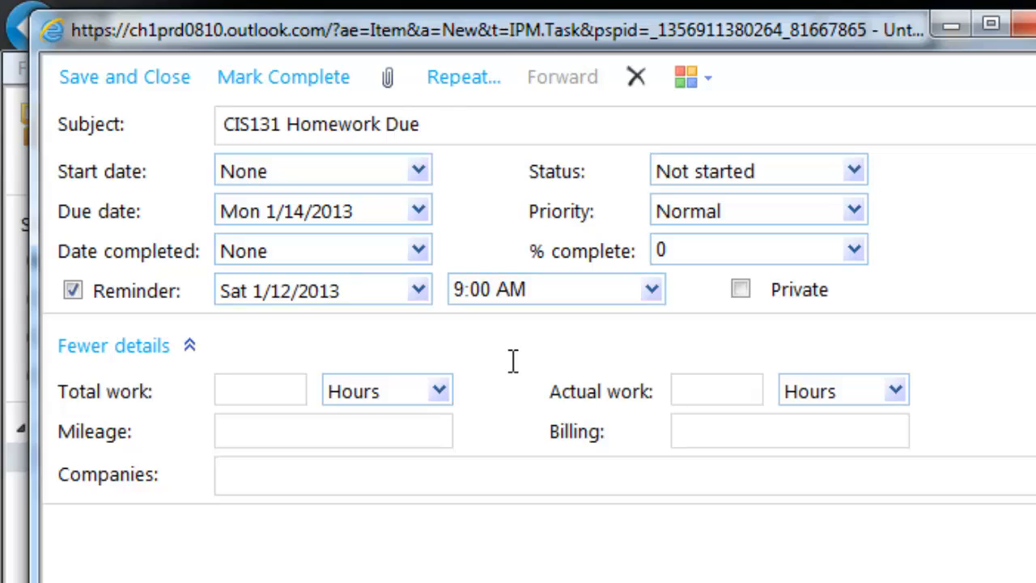
mouse_move(502, 361)
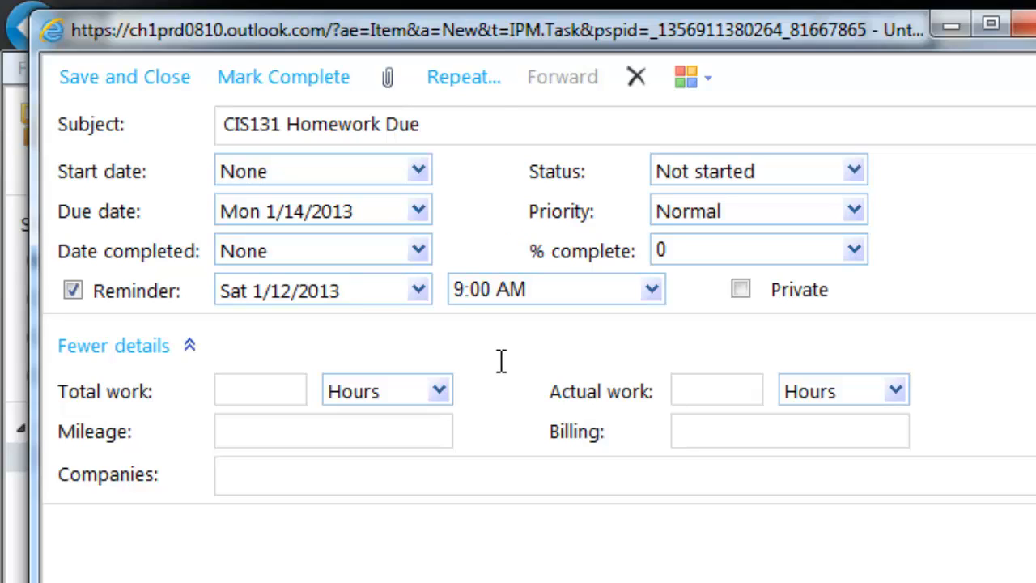
- Set weekly repetition on Sunday, every 1 week, ending after 10 occurrences, and confirm
left_click(463, 76)
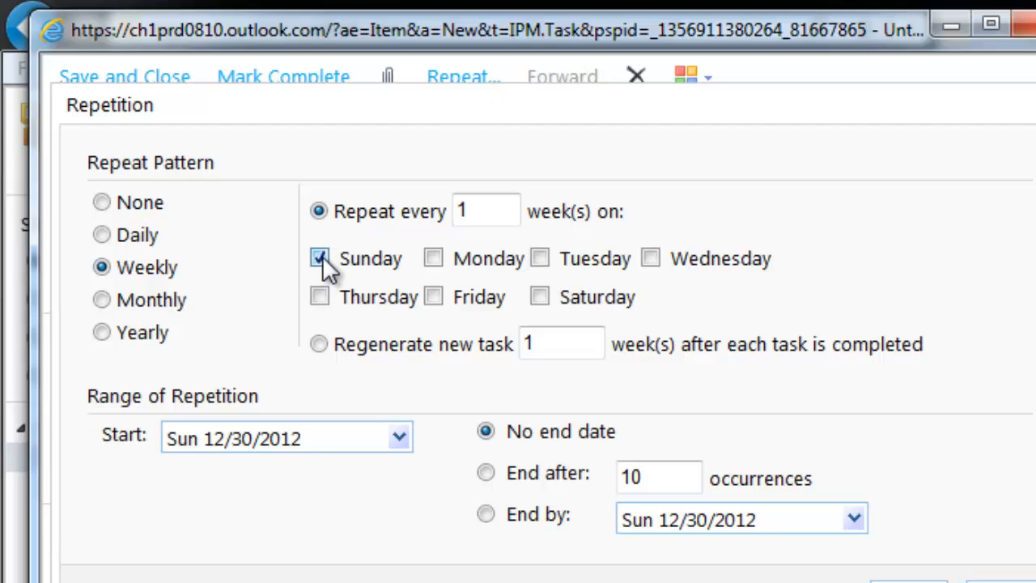
left_click(318, 343)
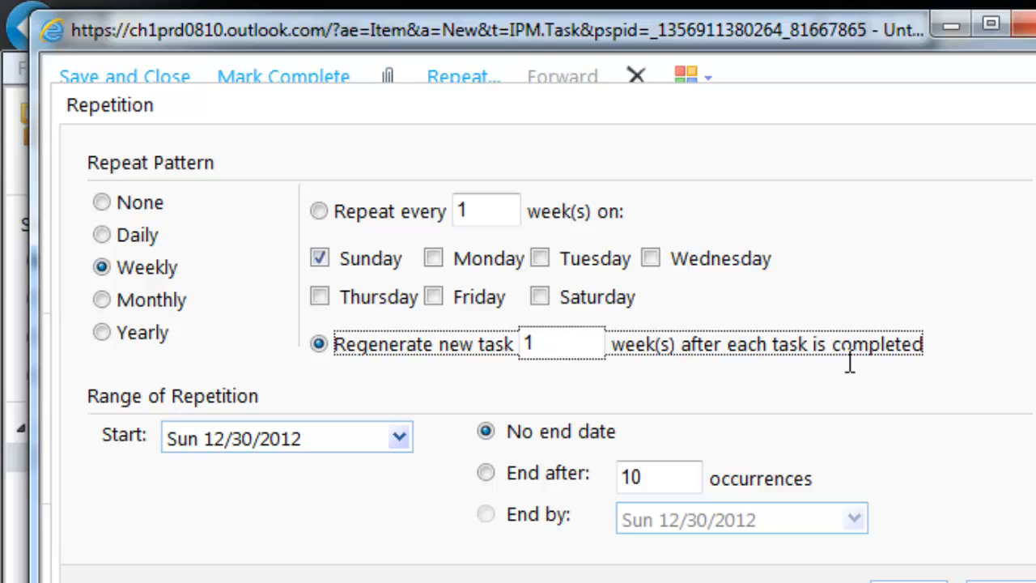
mouse_move(527, 494)
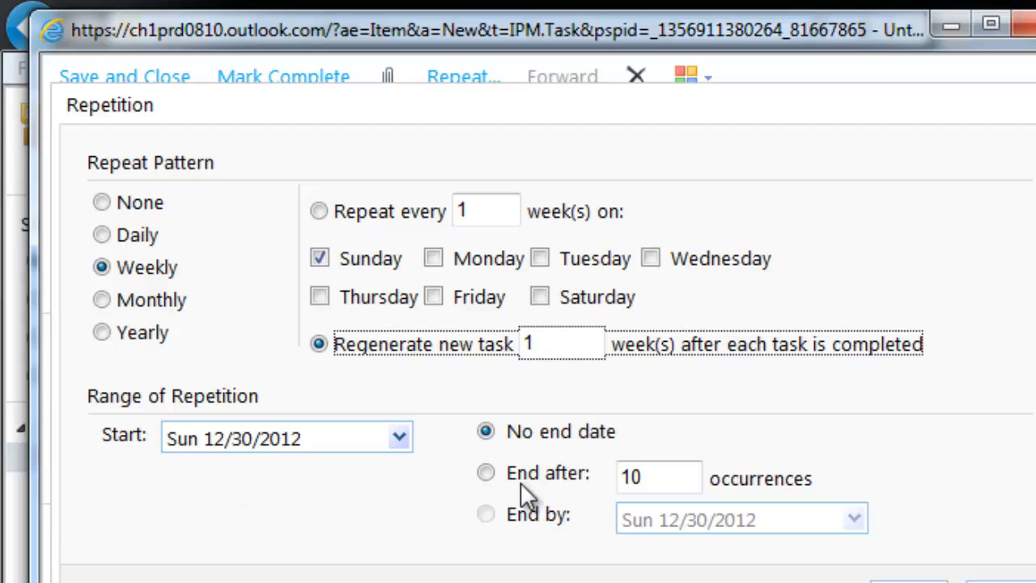
left_click(485, 473)
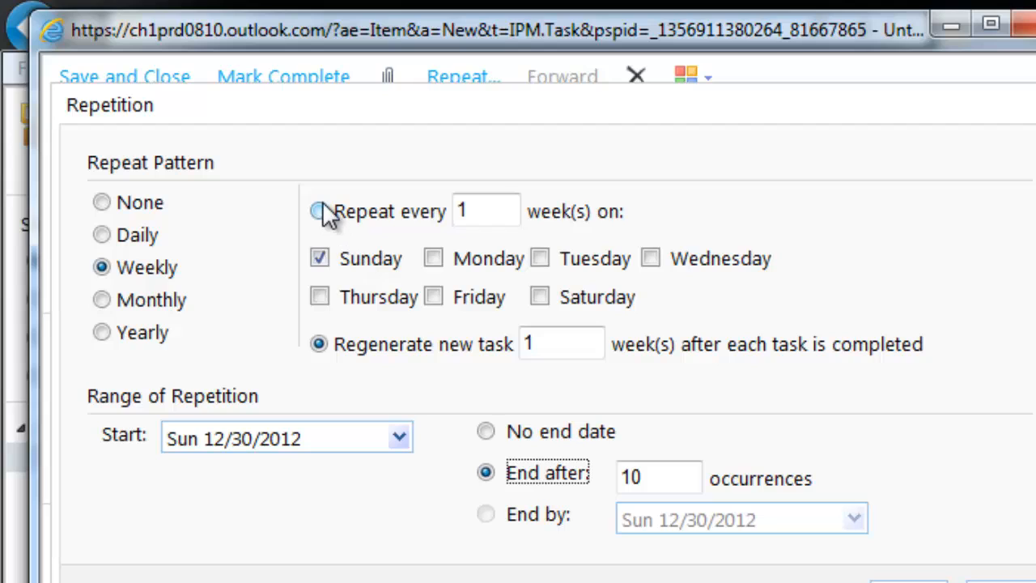
left_click(318, 210)
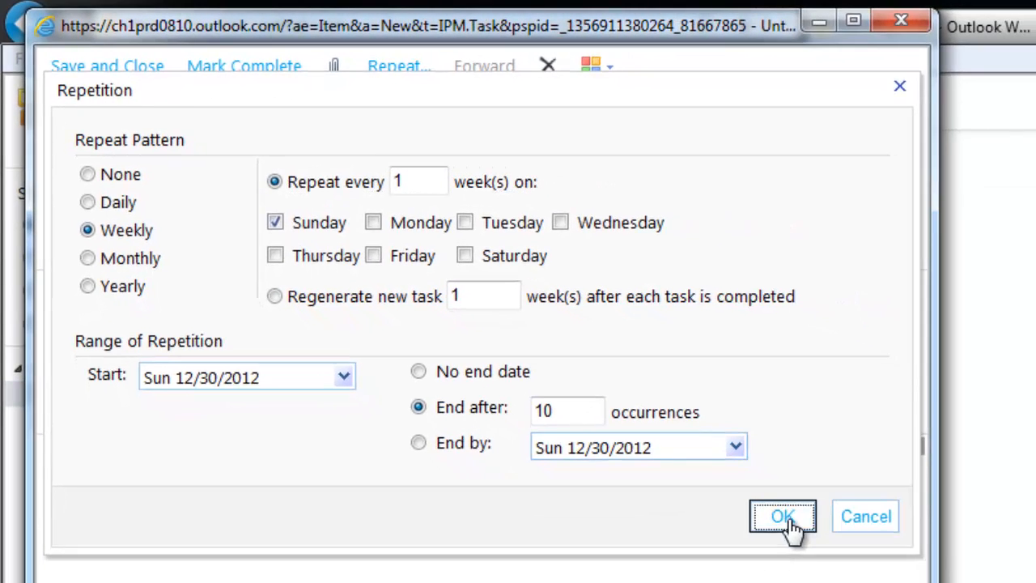
left_click(782, 517)
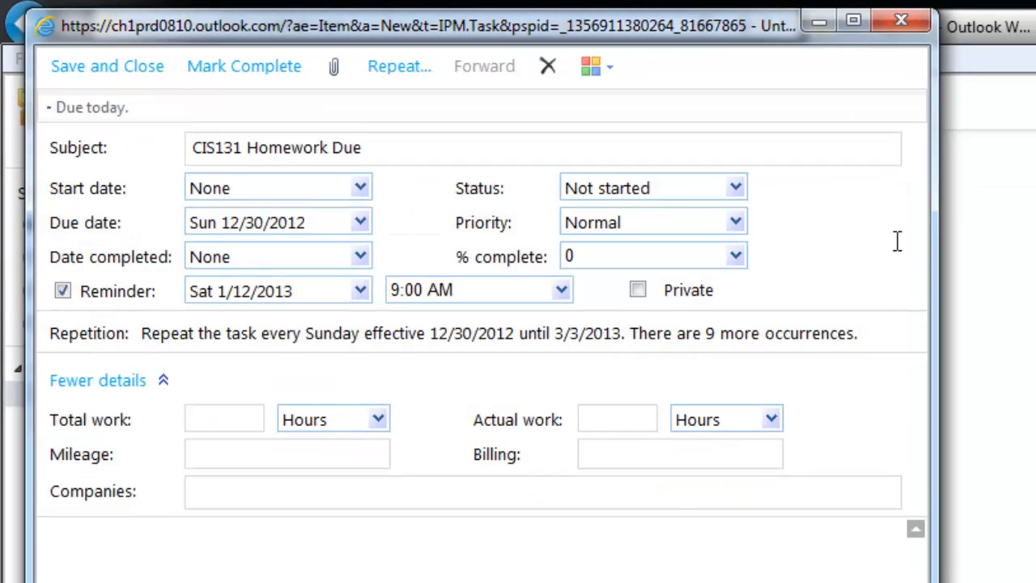
mouse_move(440, 128)
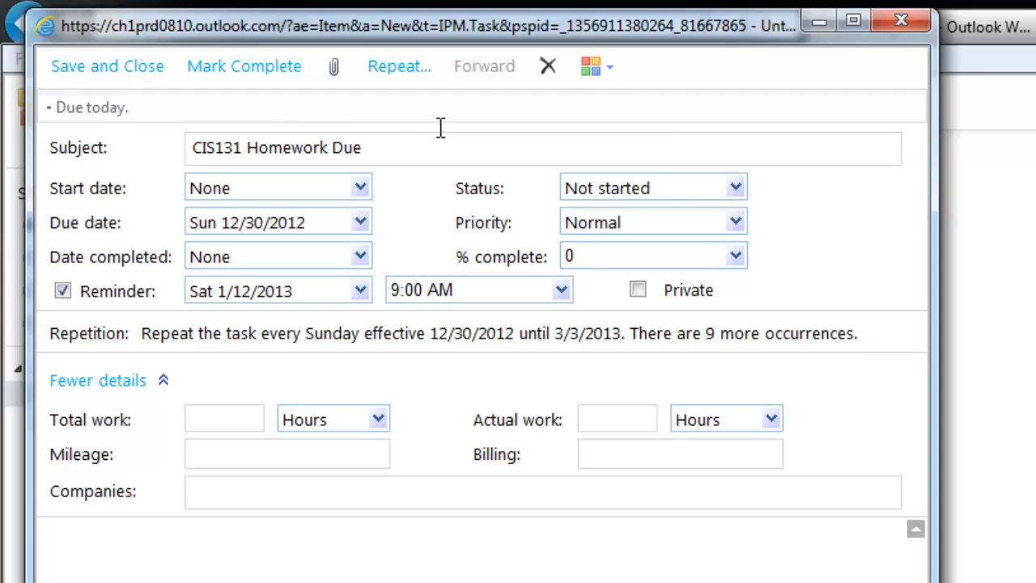
- Assign the task to the COCC Classes category
left_click(591, 67)
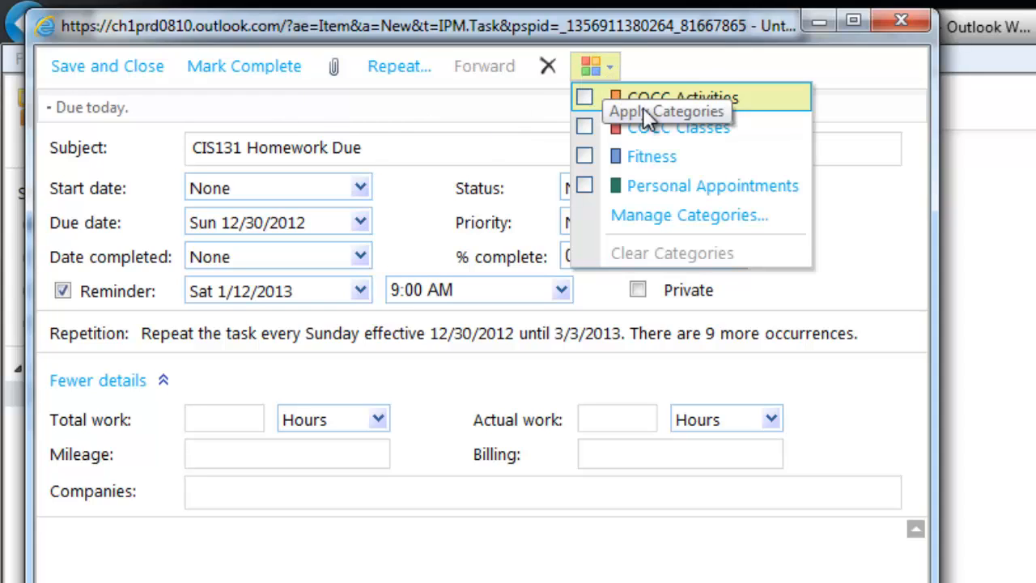
mouse_move(655, 126)
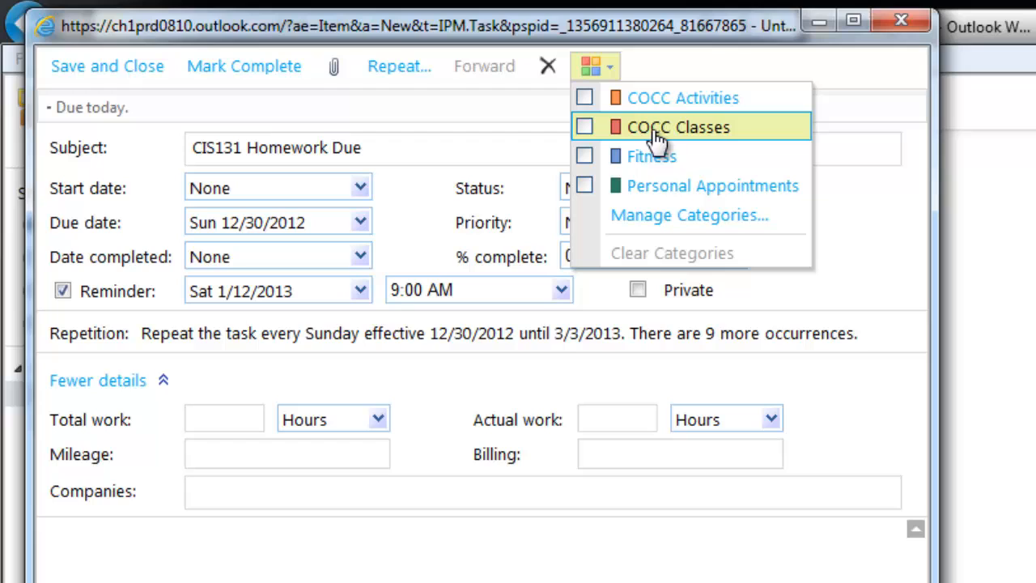
left_click(584, 127)
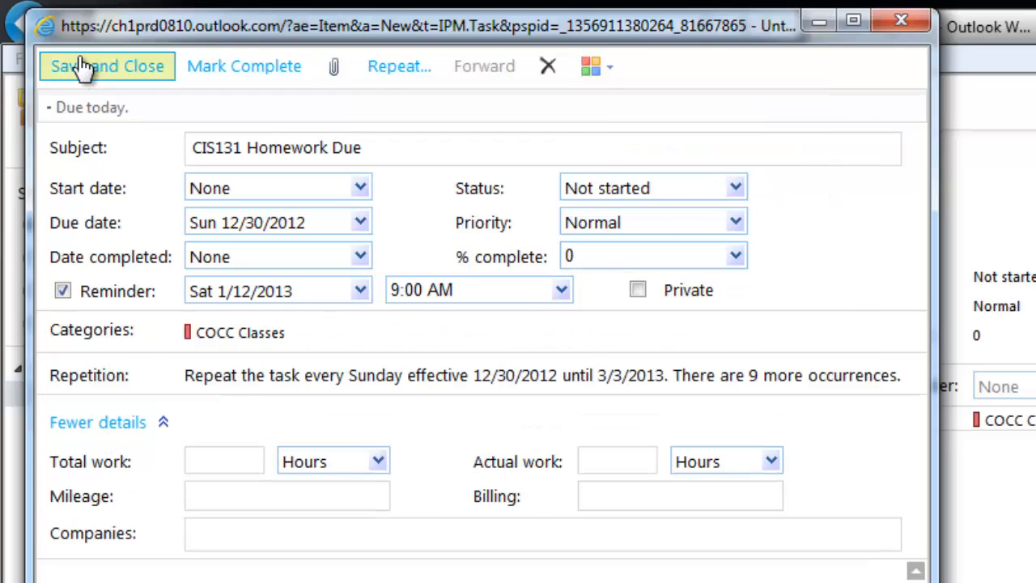
mouse_move(369, 234)
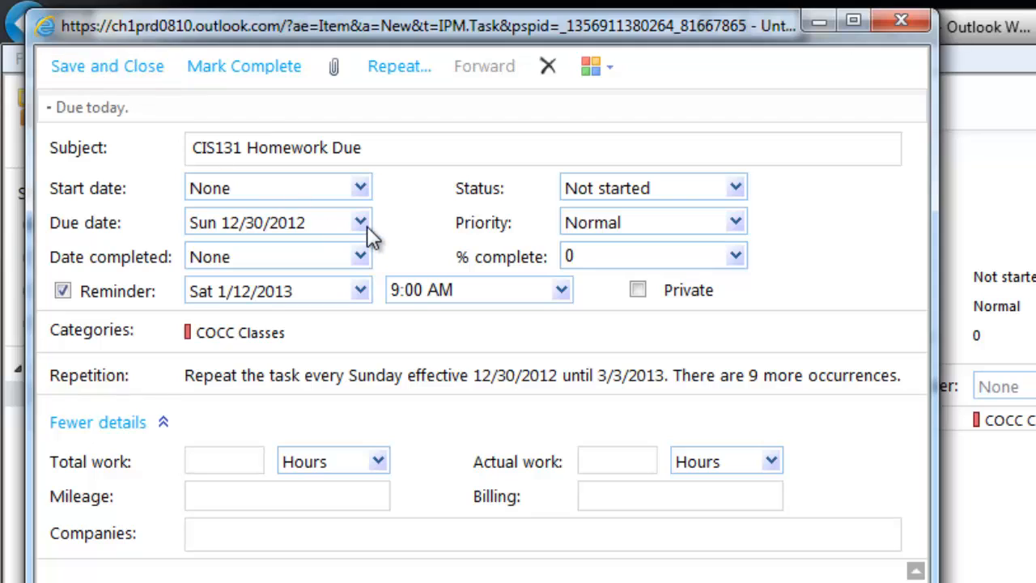
- Reset the due date to Mon 1/14/2013
left_click(360, 222)
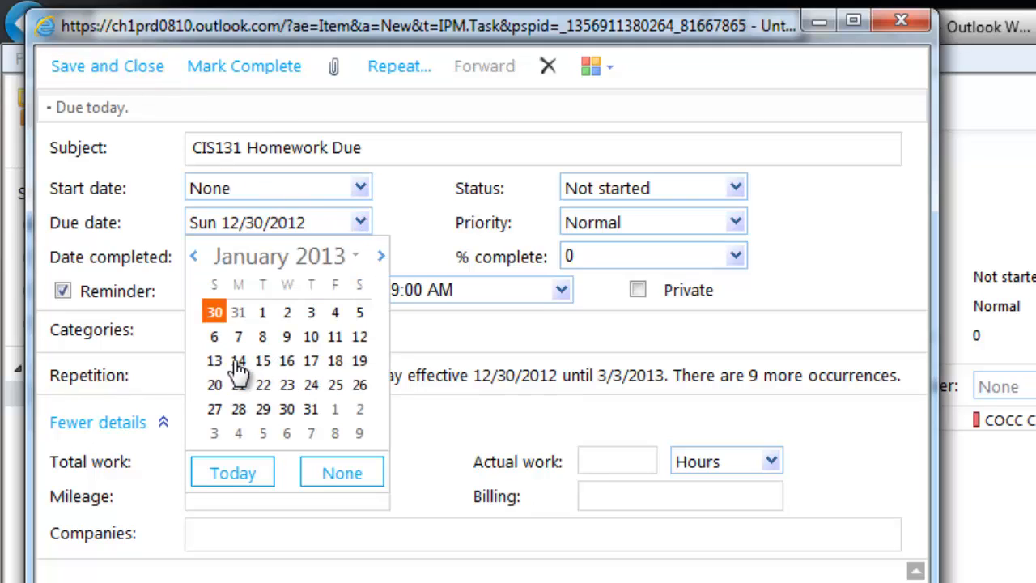
left_click(238, 359)
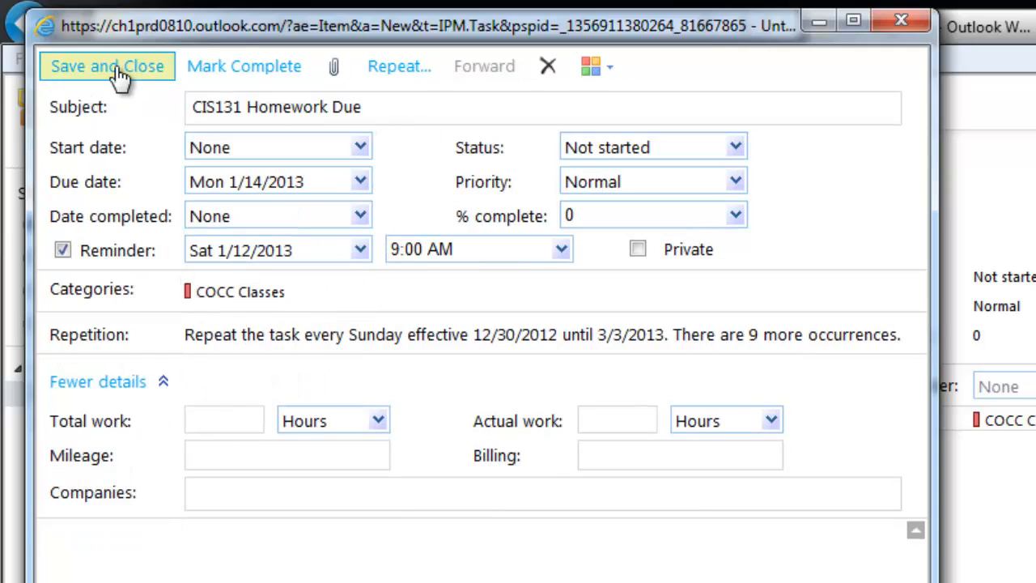
- Save and close the task, then view CIS131 Homework Due in the reading pane
left_click(106, 66)
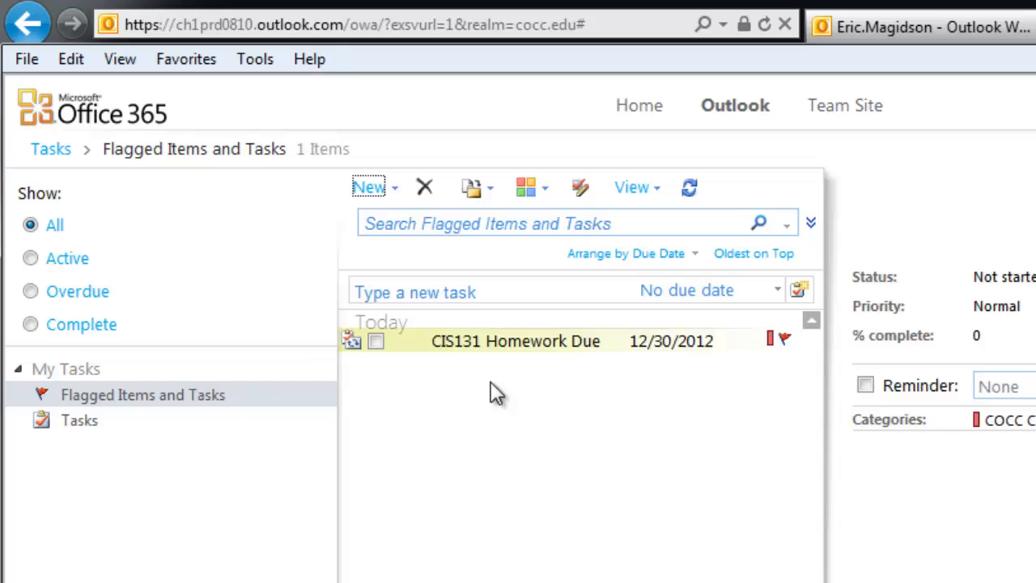
left_click(515, 340)
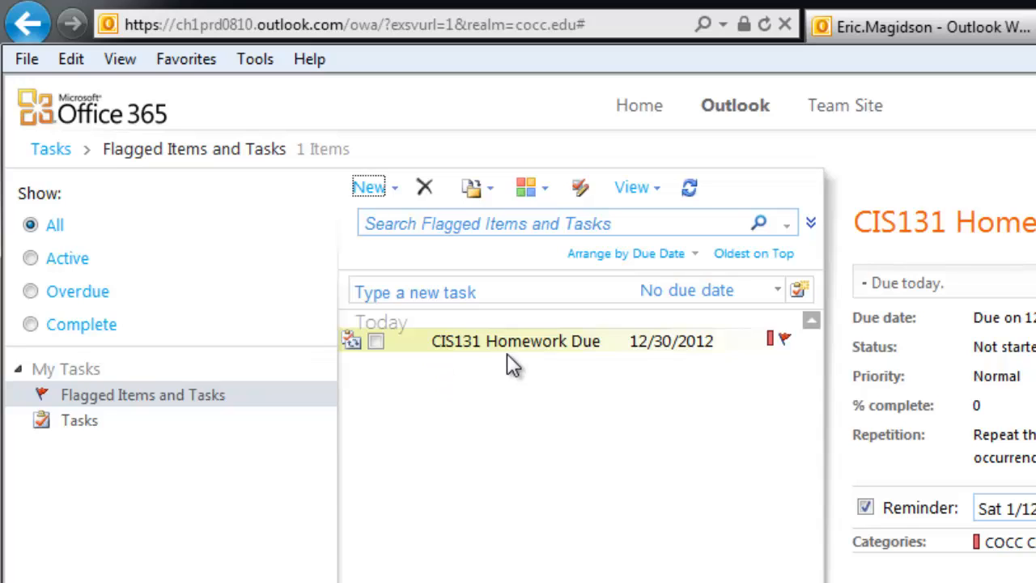
mouse_move(441, 353)
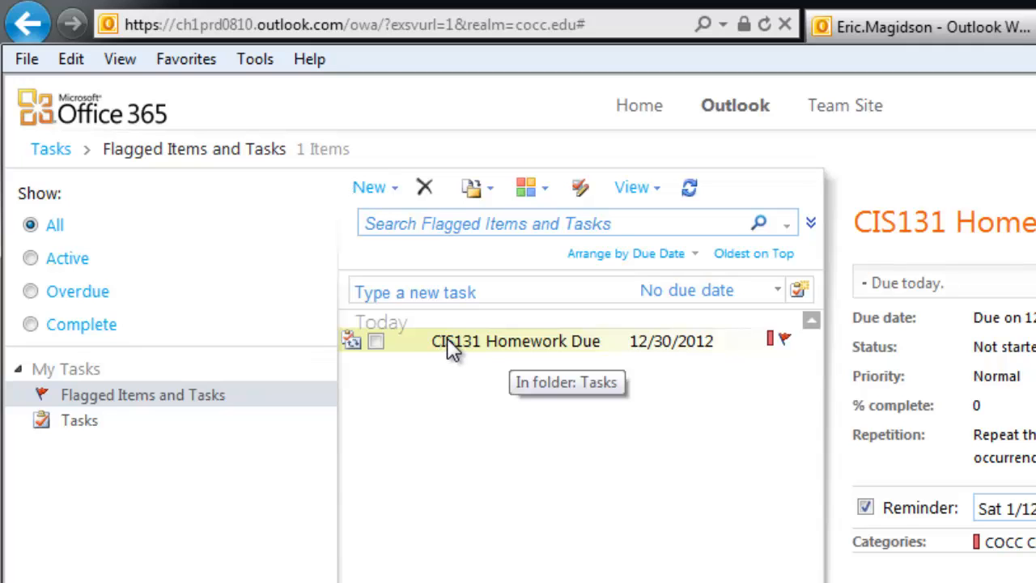
- Reopen CIS131 Homework Due from the task list to review its saved settings
double_click(515, 340)
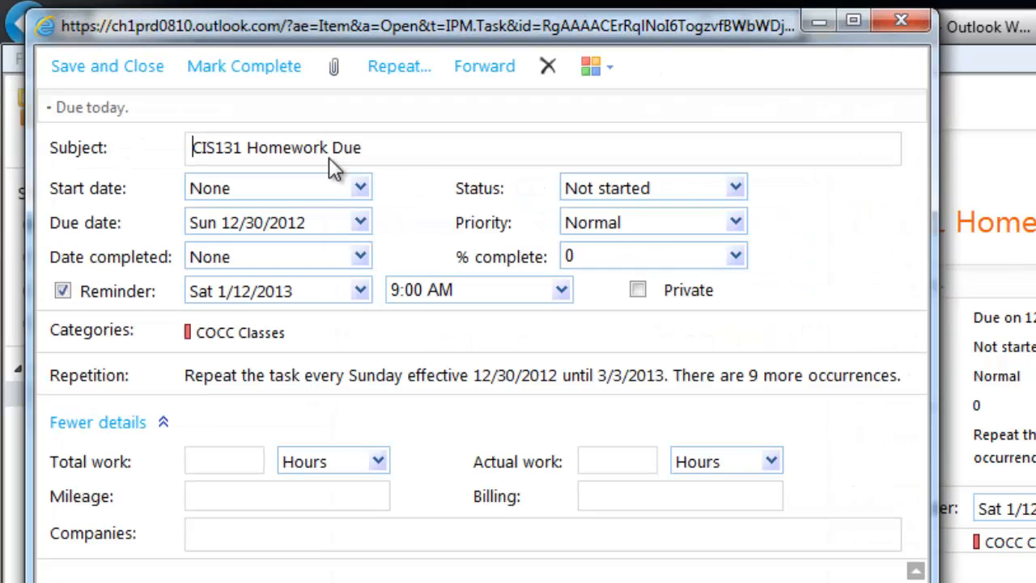
mouse_move(472, 136)
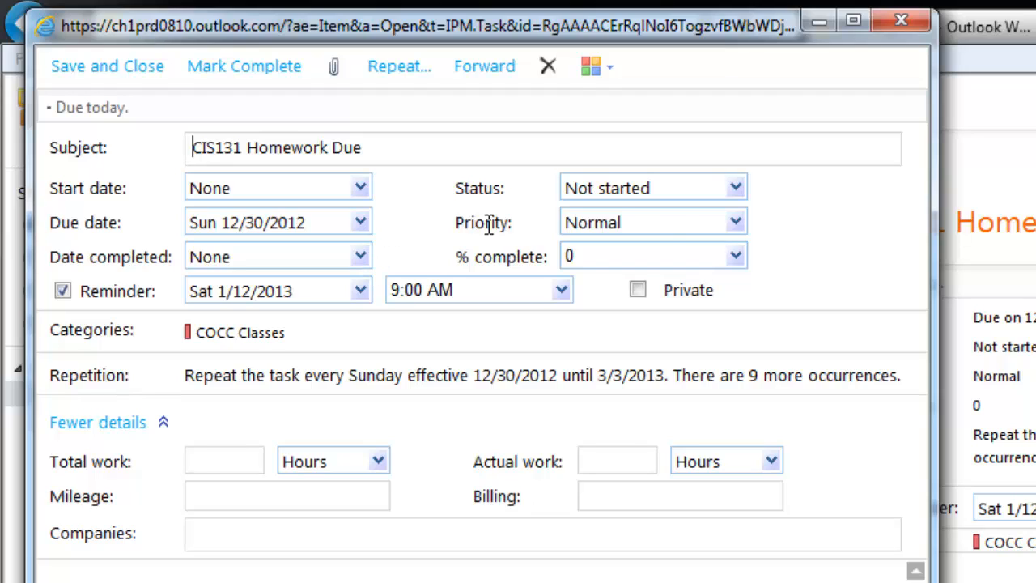
mouse_move(697, 202)
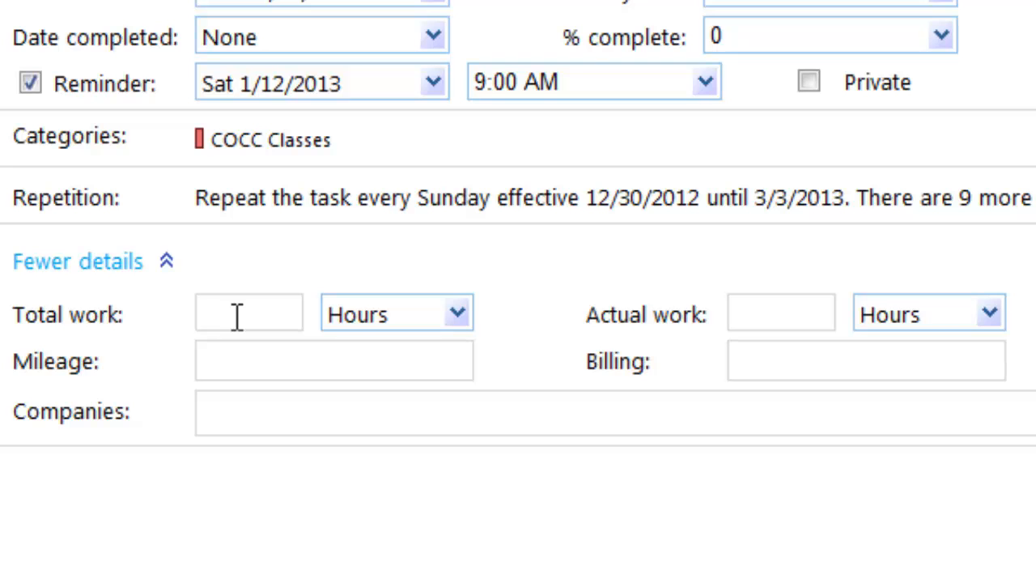
mouse_move(159, 553)
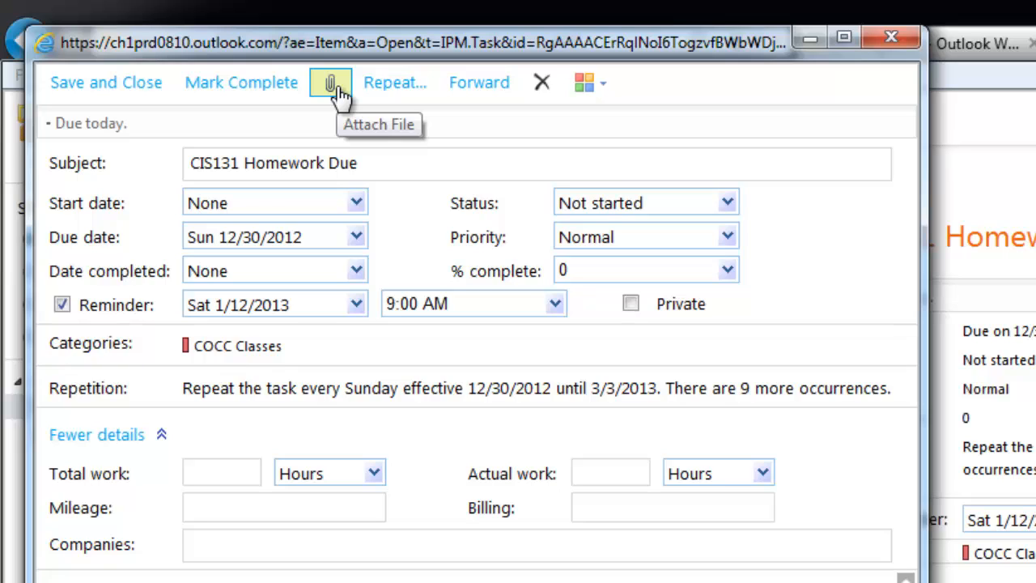
mouse_move(339, 93)
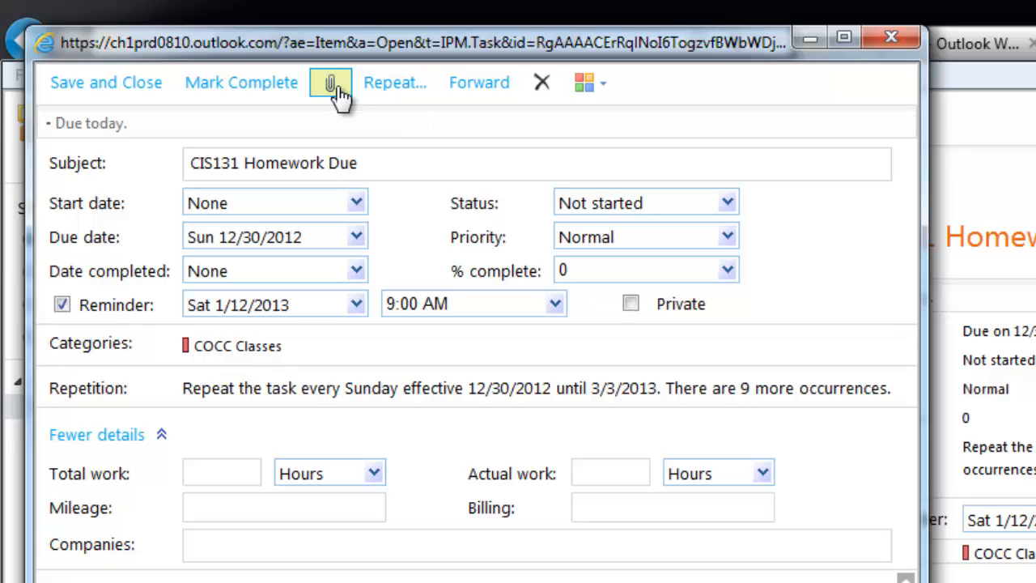